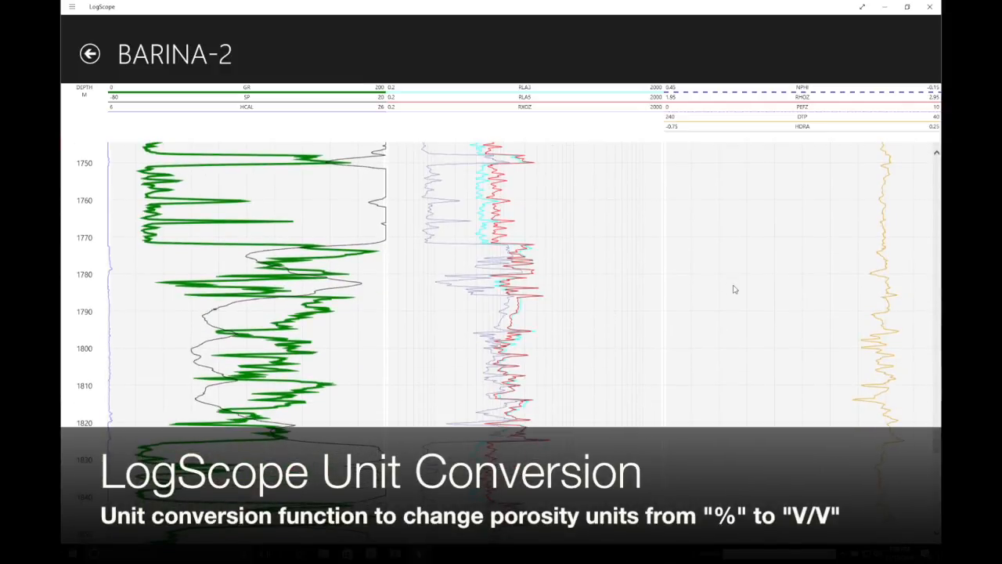
Scroll the BARINA-2 log down to the 1850–1950 m interval
{"action": "scroll", "scroll_direction": "down", "scroll_amount": 3}
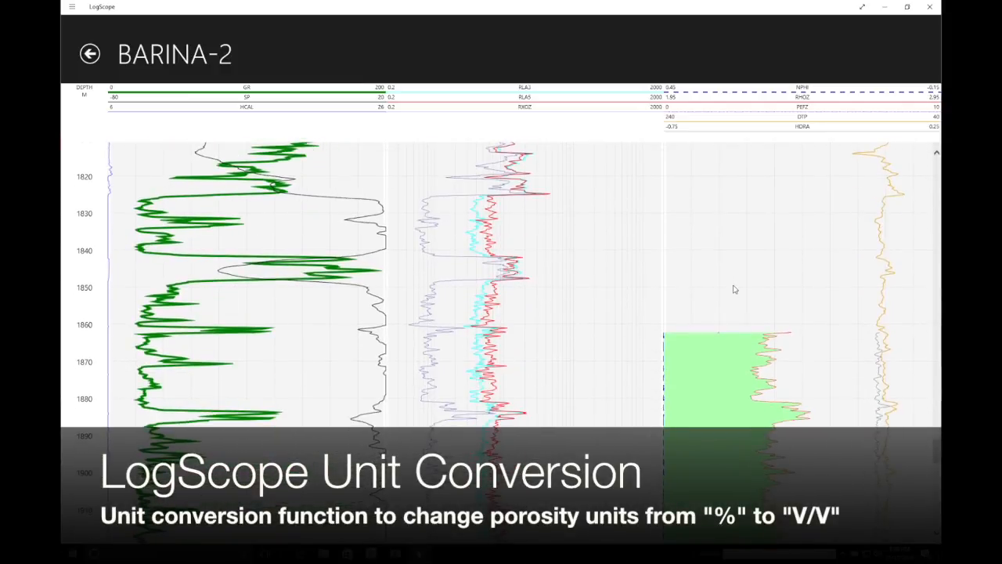
{"action": "scroll", "scroll_direction": "down", "scroll_amount": 3}
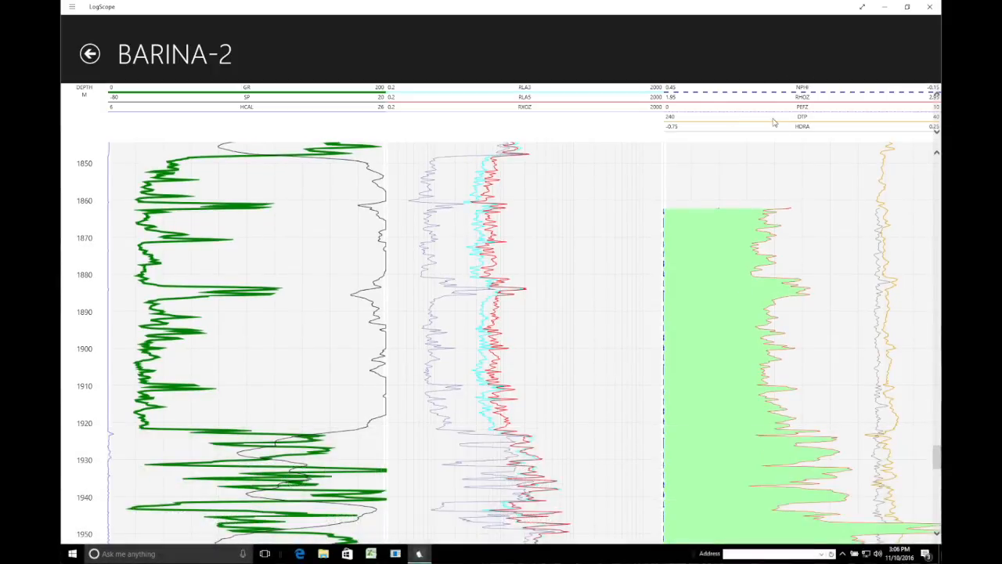
{"action": "mouse_move", "coordinate": [674, 285]}
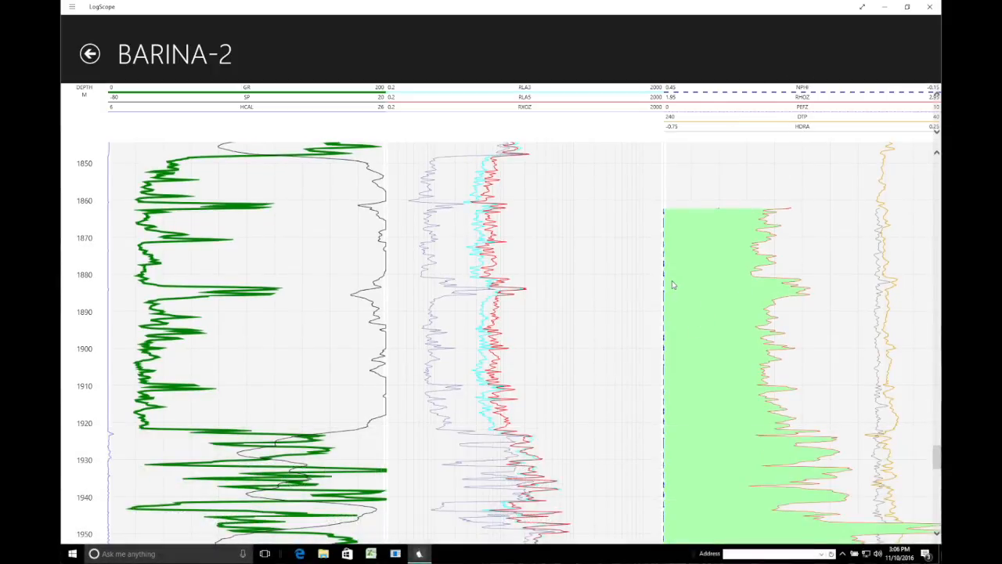
{"action": "mouse_move", "coordinate": [729, 227]}
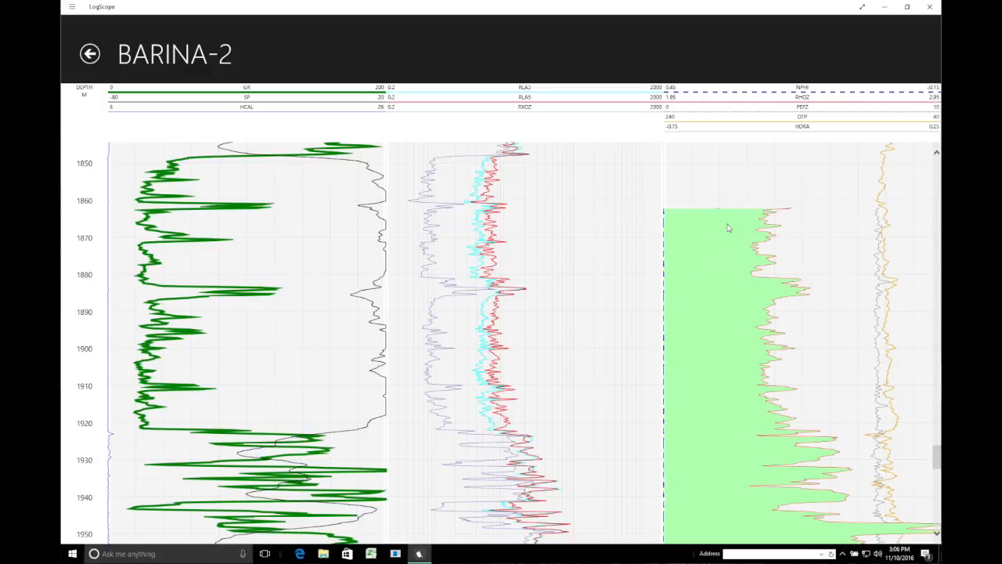
{"action": "mouse_move", "coordinate": [743, 201]}
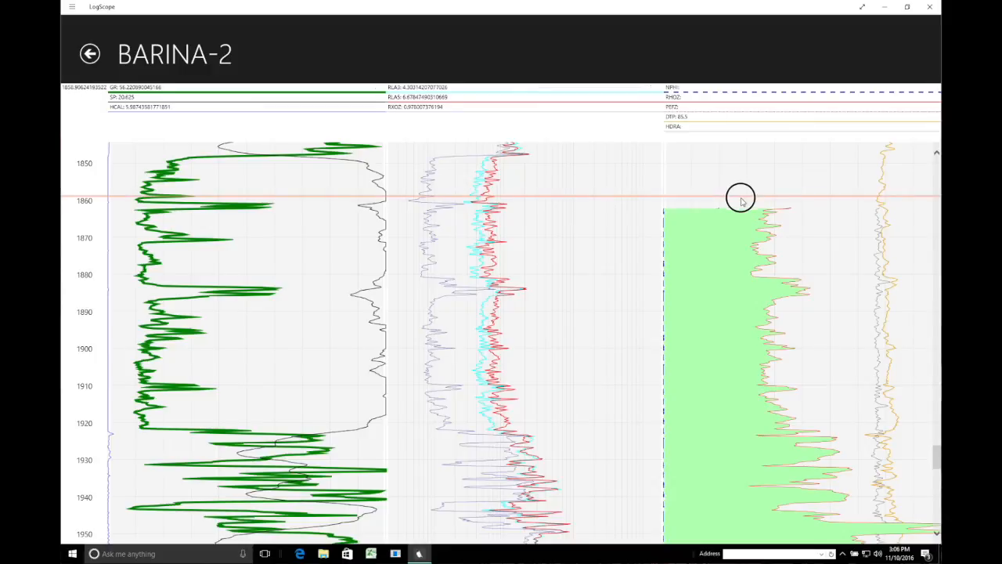
{"action": "mouse_move", "coordinate": [739, 218]}
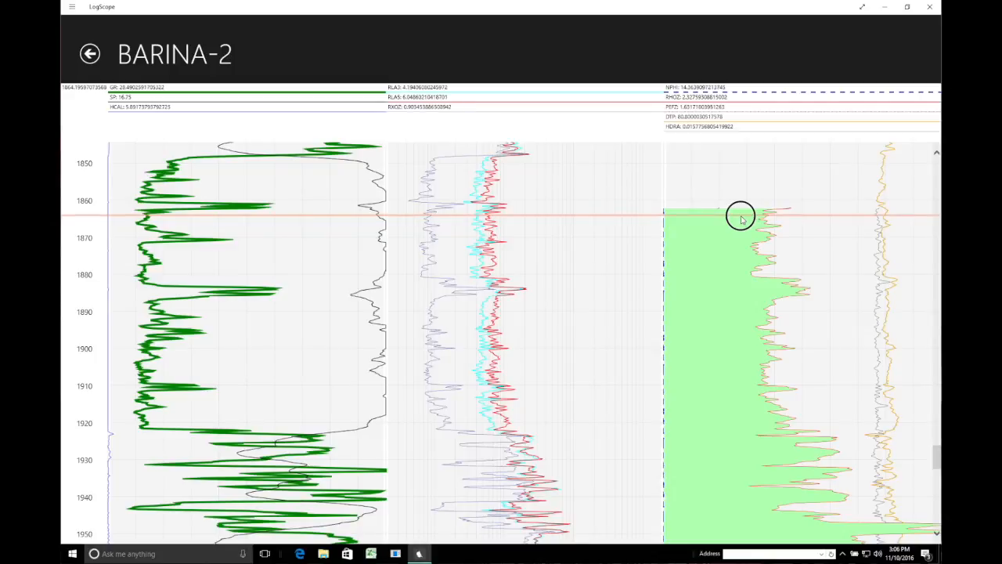
{"action": "mouse_move", "coordinate": [741, 228]}
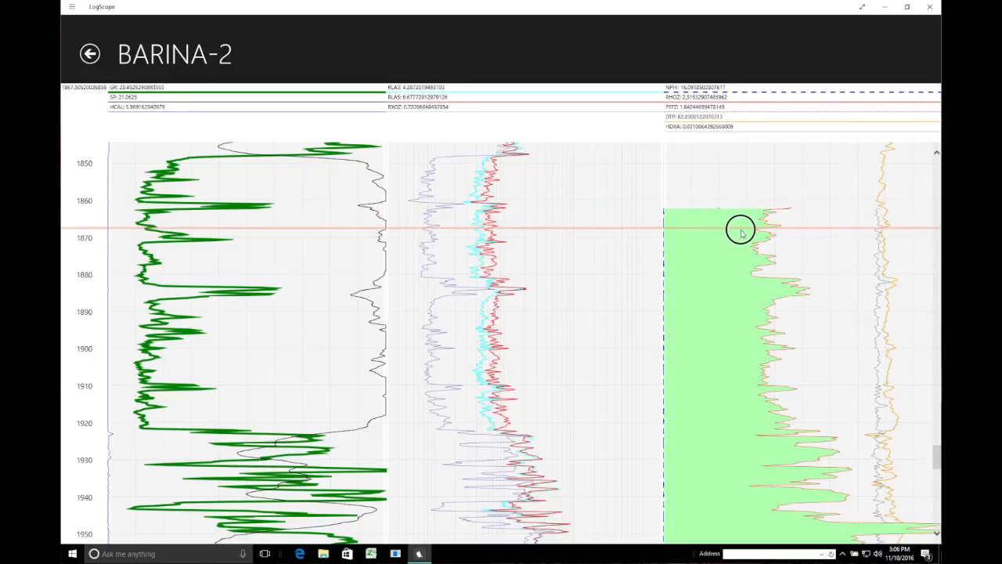
{"action": "mouse_move", "coordinate": [742, 238]}
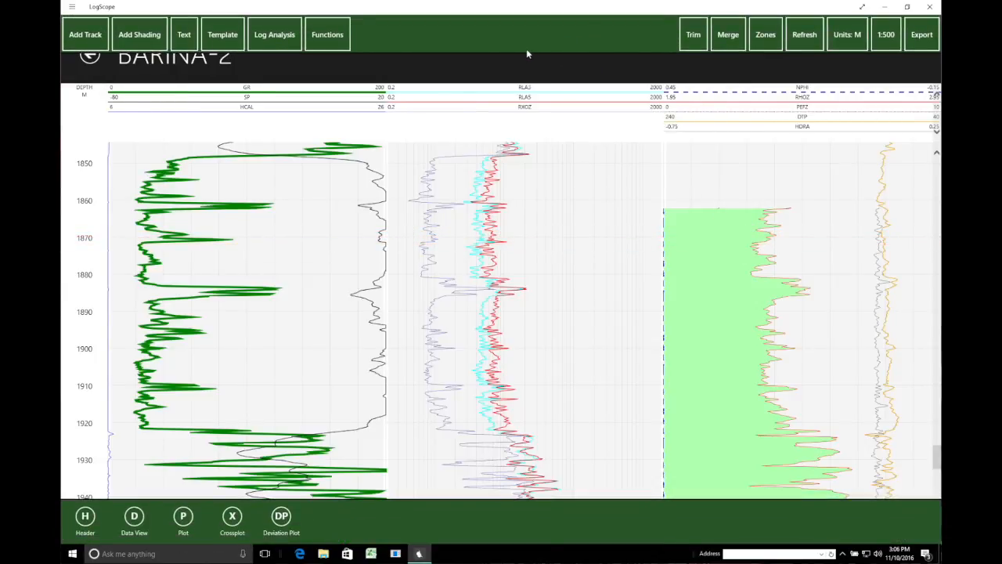
Open the Unit Conversion function from the Functions list
{"action": "left_click", "coordinate": [326, 35]}
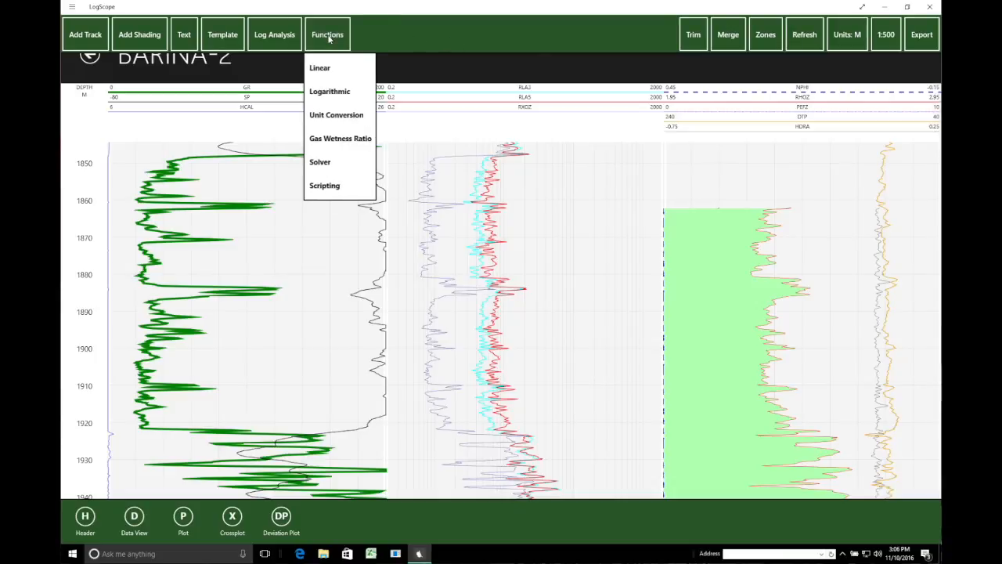
{"action": "mouse_move", "coordinate": [351, 157]}
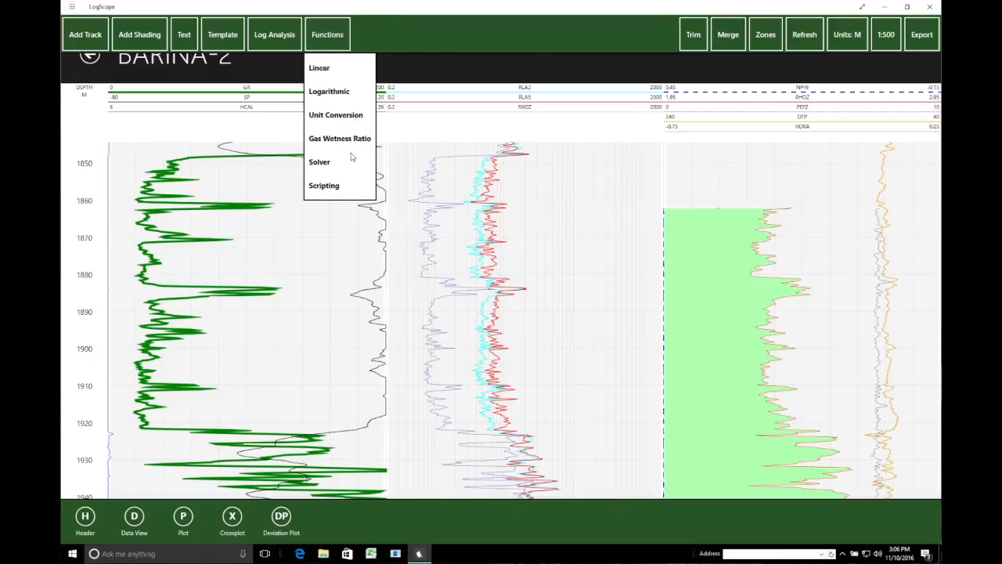
{"action": "left_click", "coordinate": [335, 115]}
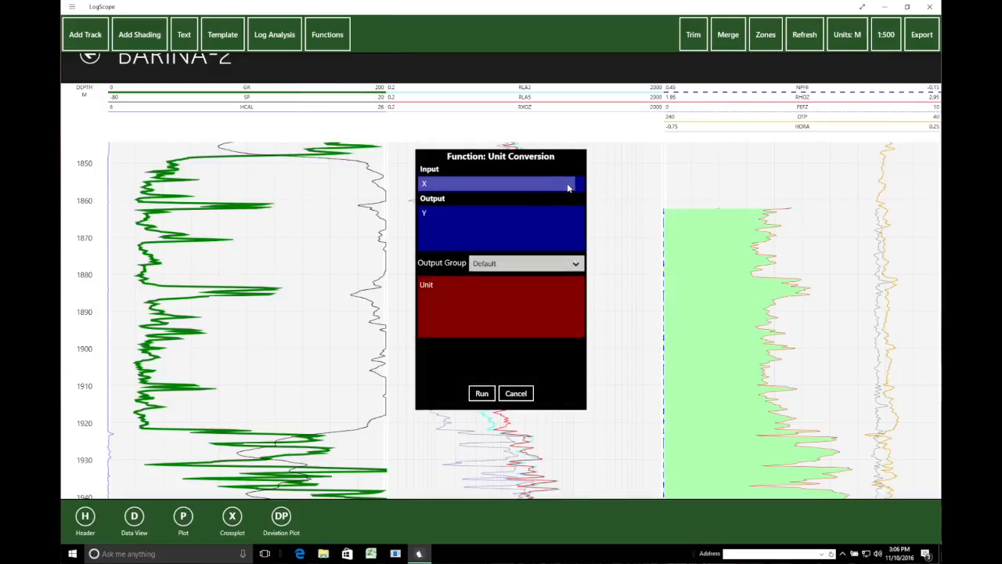
Run Unit Conversion with NPHI as input and output, converting % to V/V
{"action": "left_click", "coordinate": [497, 183]}
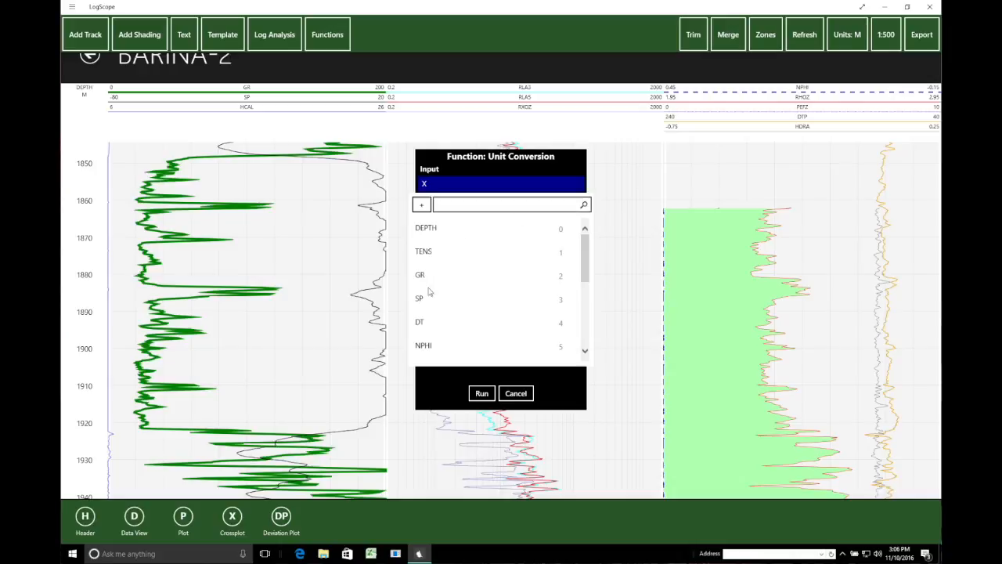
{"action": "left_click", "coordinate": [423, 347]}
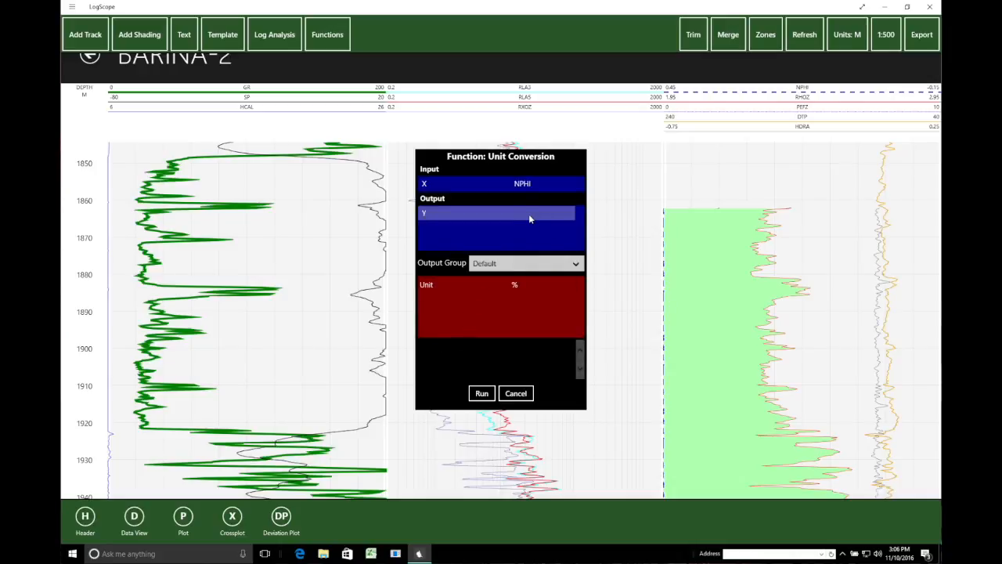
{"action": "left_click", "coordinate": [498, 213]}
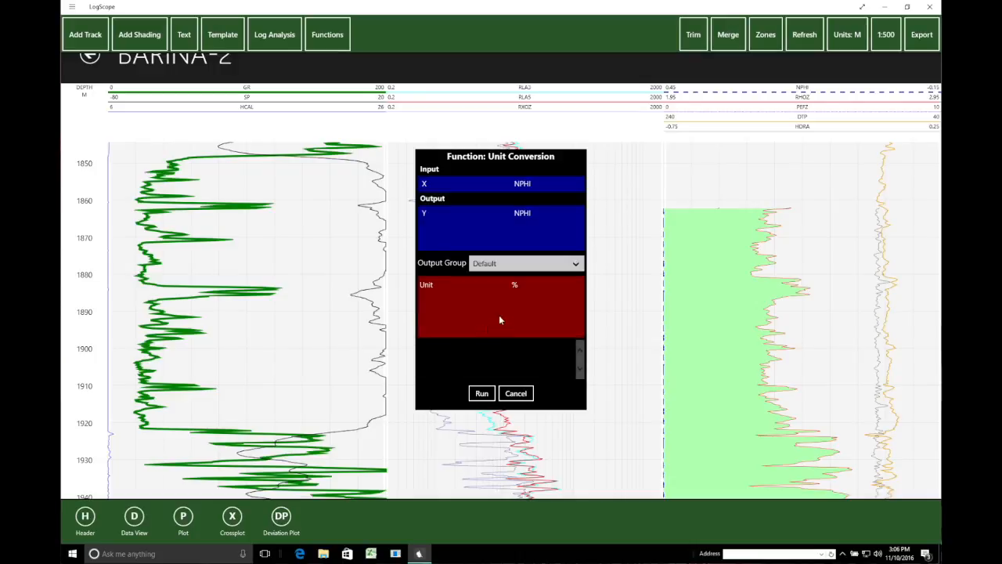
{"action": "left_click", "coordinate": [514, 285]}
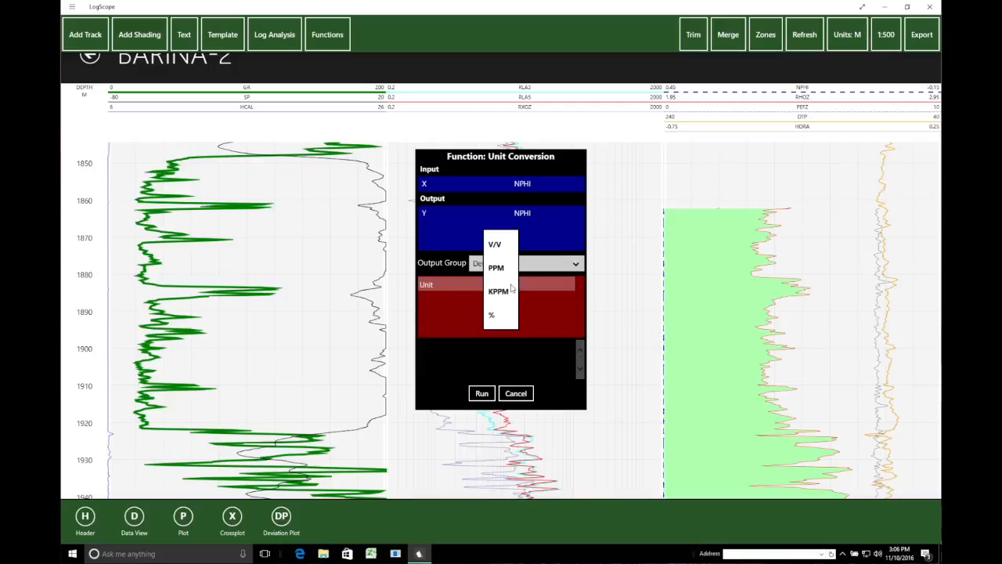
{"action": "left_click", "coordinate": [495, 244]}
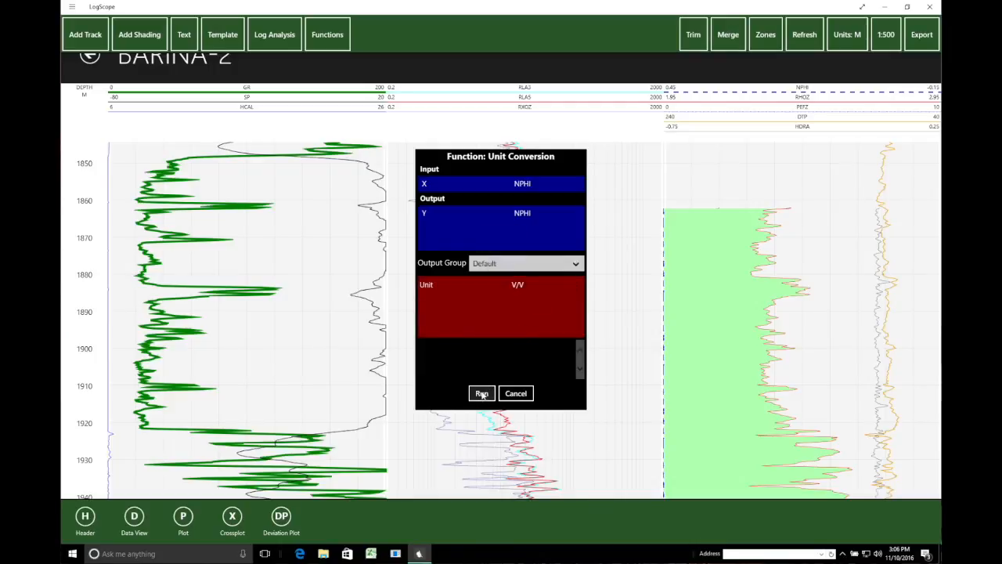
{"action": "left_click", "coordinate": [483, 393]}
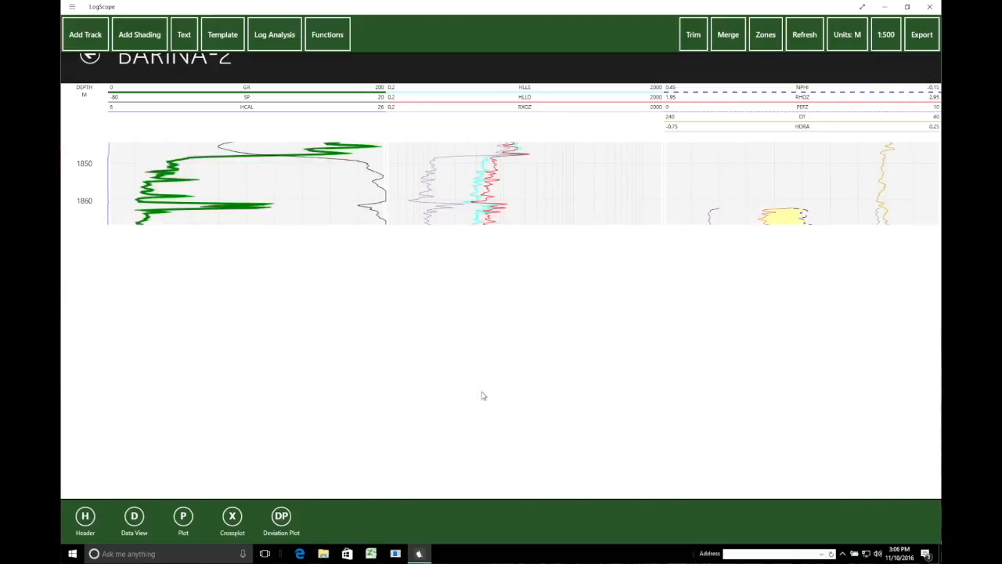